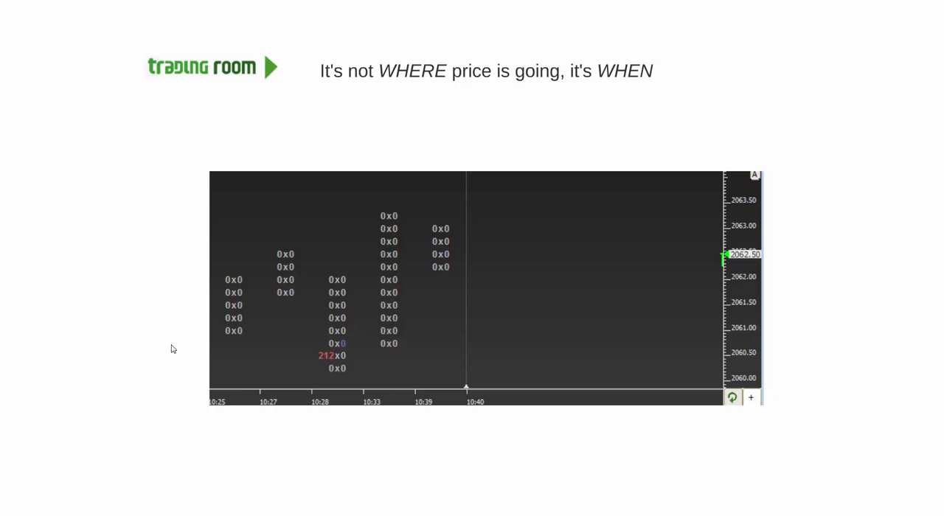
mouse_move(635, 100)
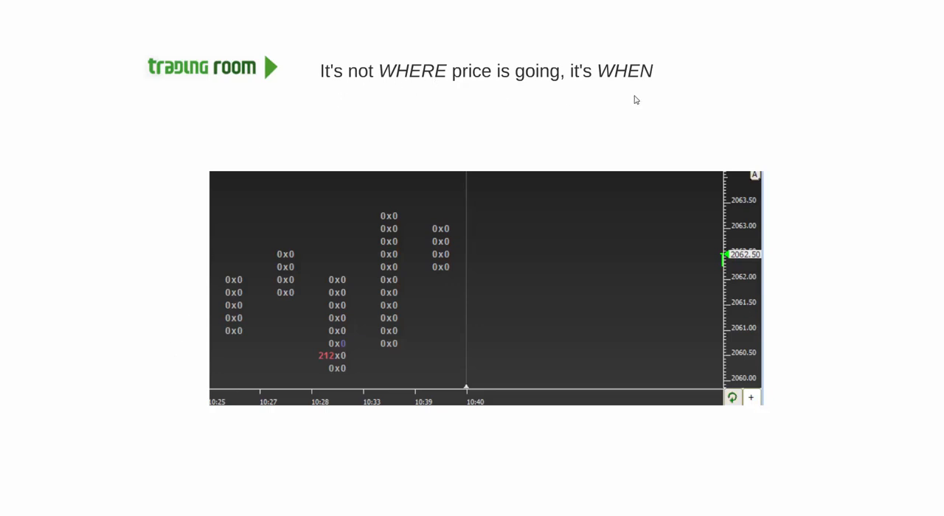
mouse_move(126, 291)
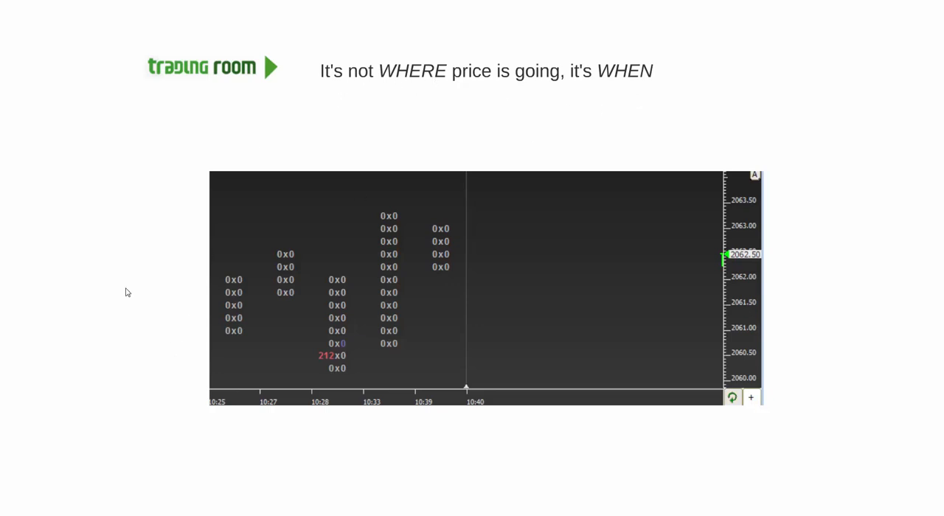